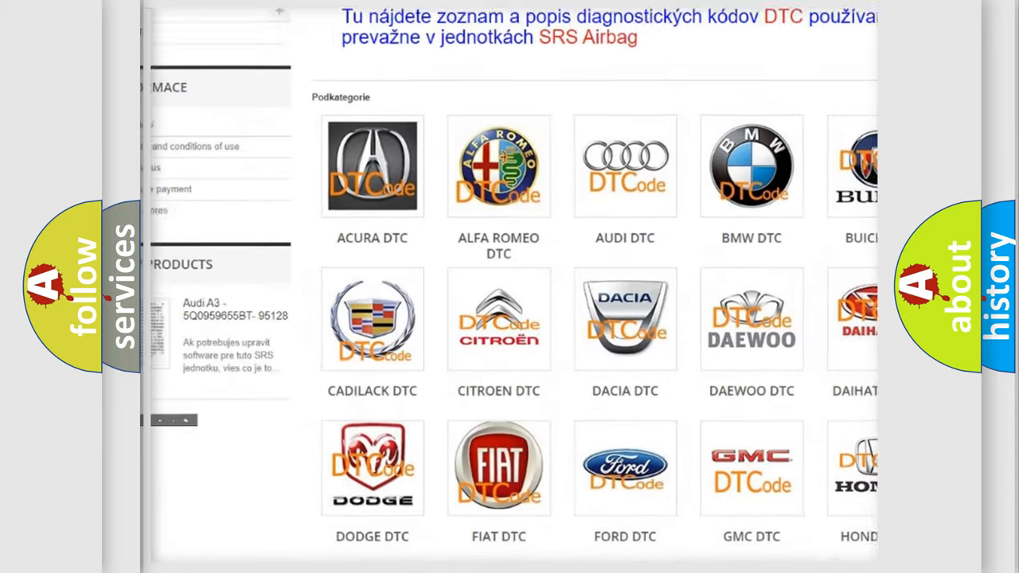
pyautogui.scroll(-3)
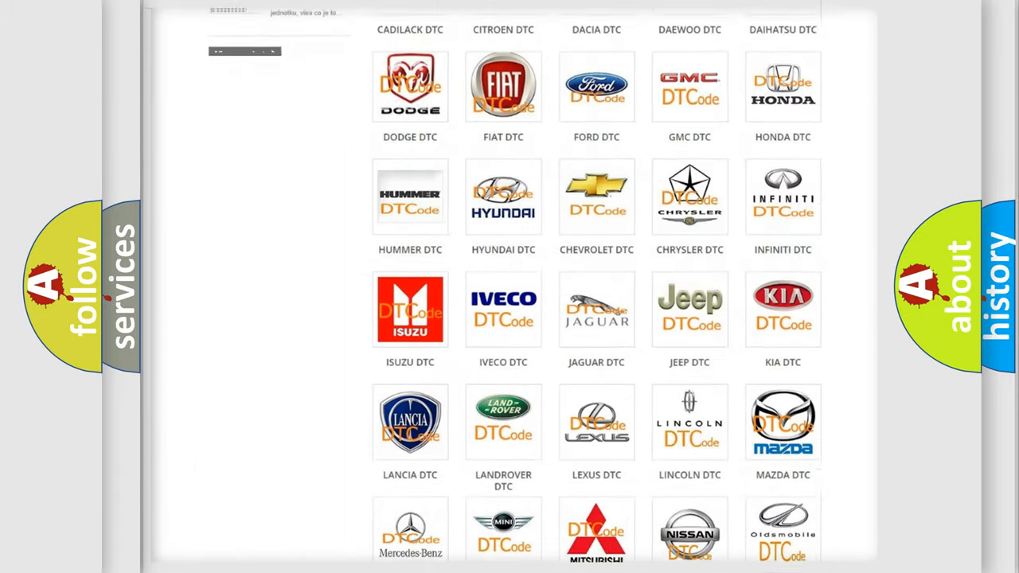
pyautogui.scroll(-3)
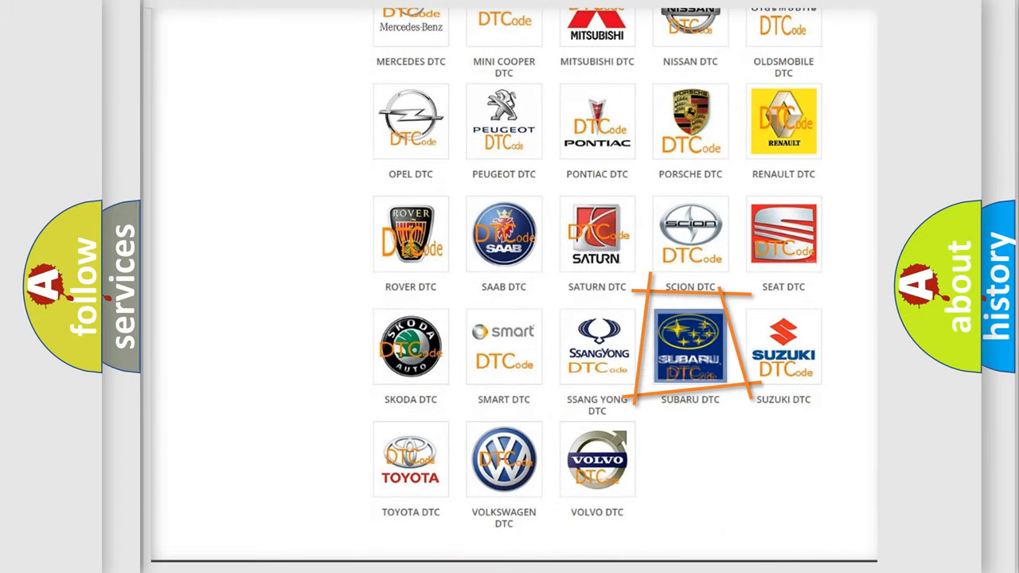